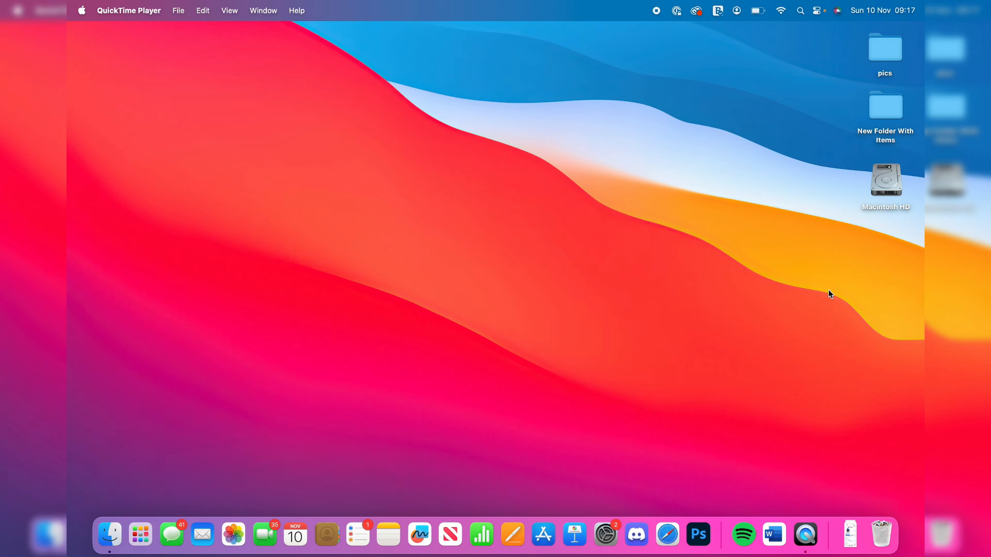
mouse_move(802, 482)
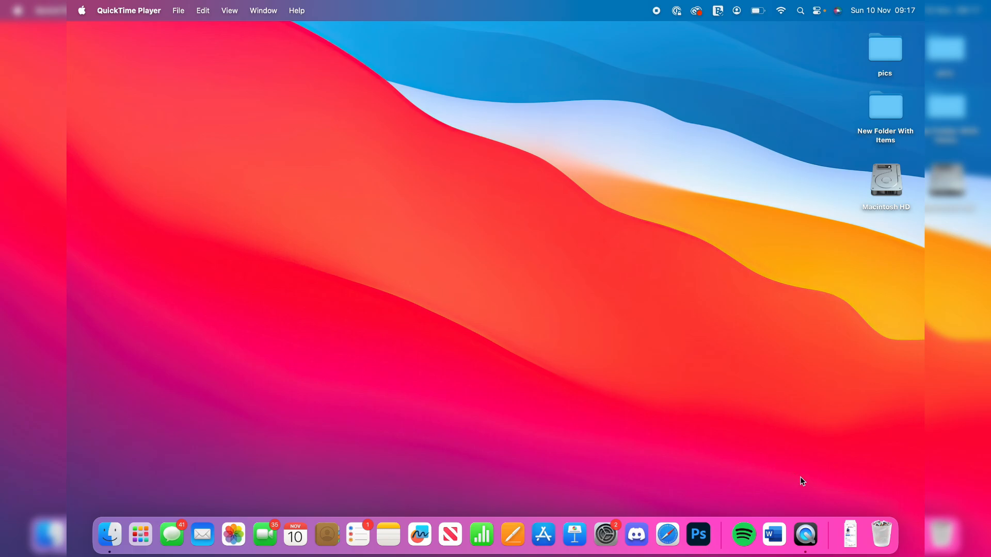
mouse_move(68, 496)
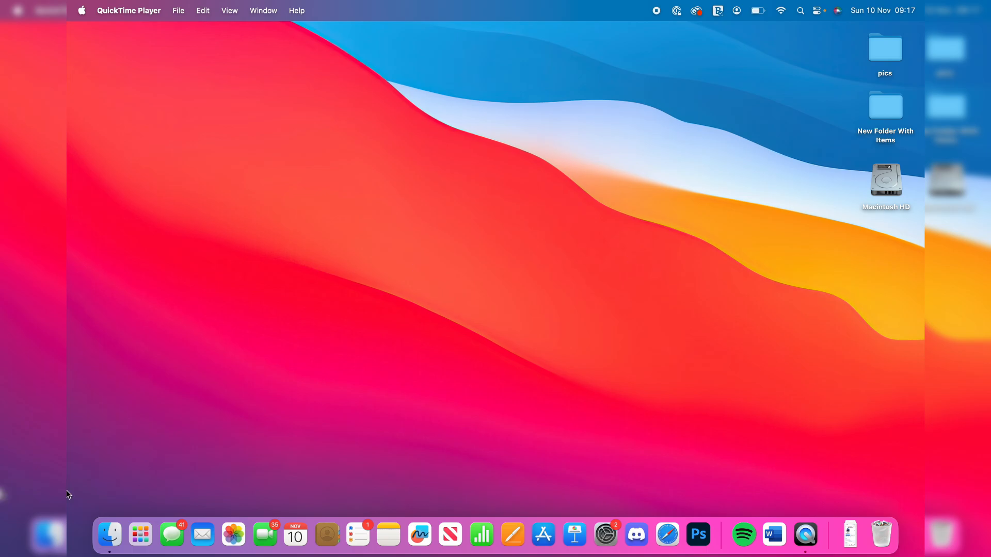
mouse_move(605, 534)
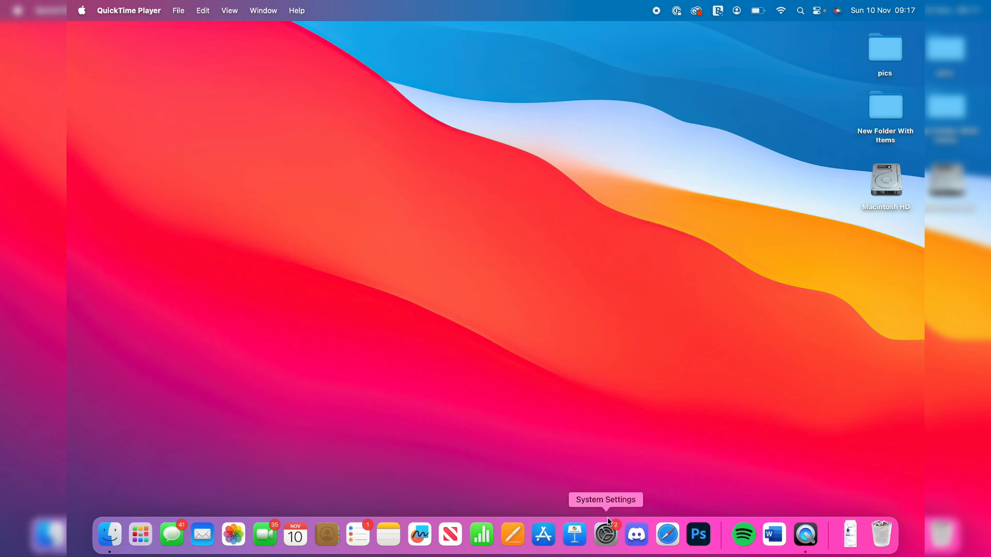
Reach the Transfer or Reset page under General in System Settings
click(605, 534)
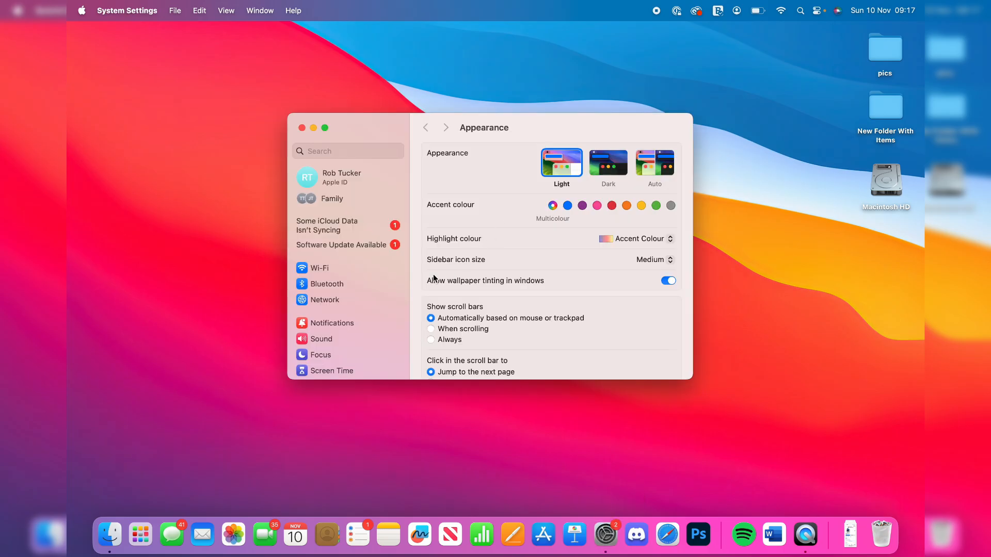
scroll(down, 3)
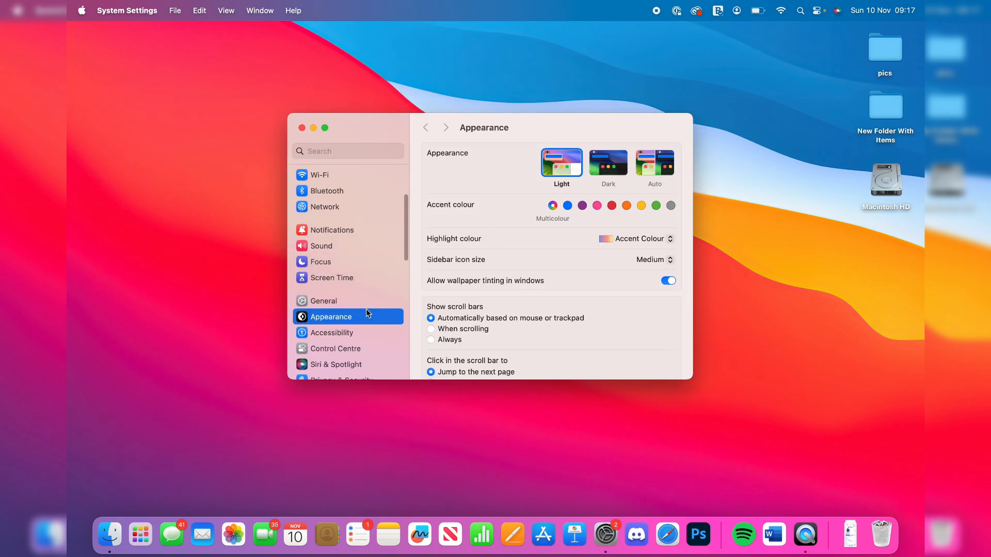
click(323, 301)
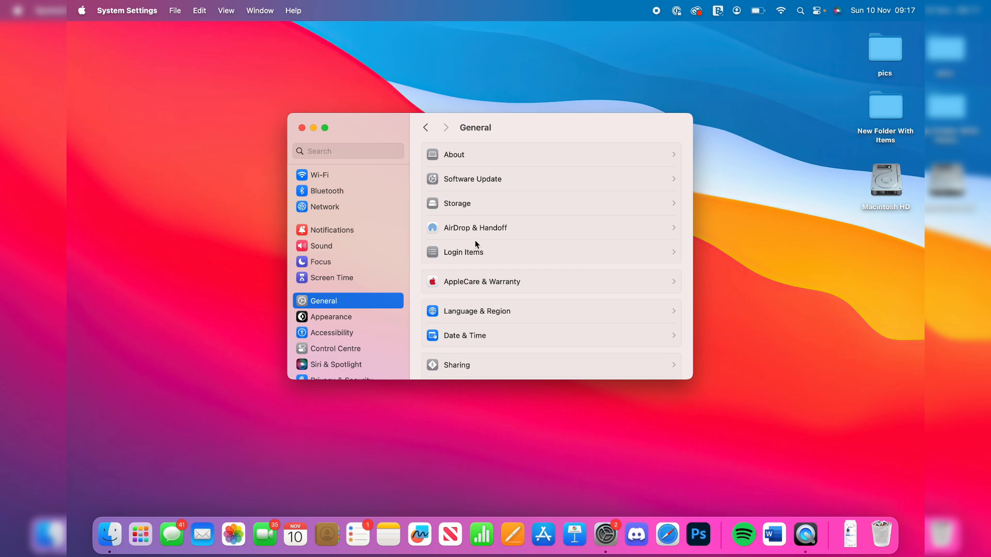
scroll(down, 3)
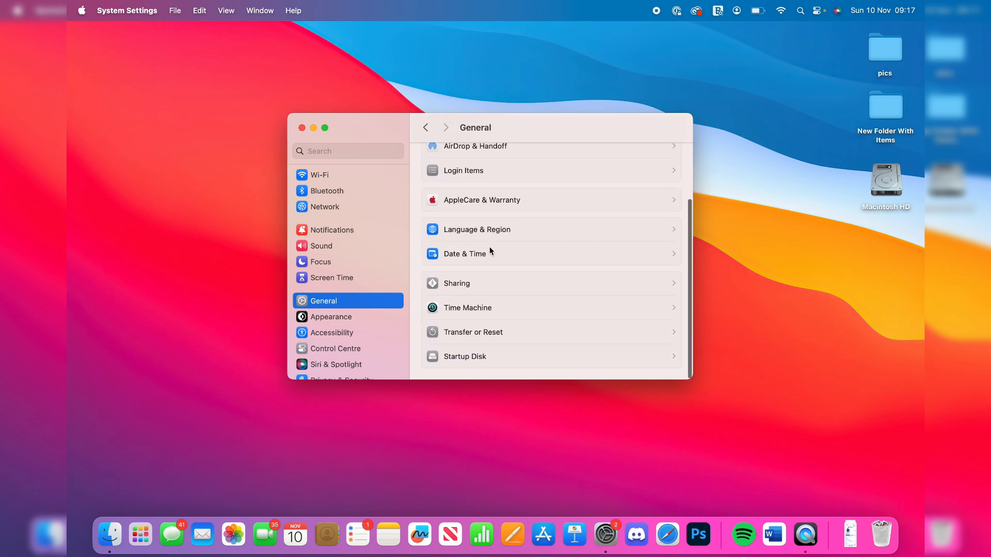
mouse_move(487, 336)
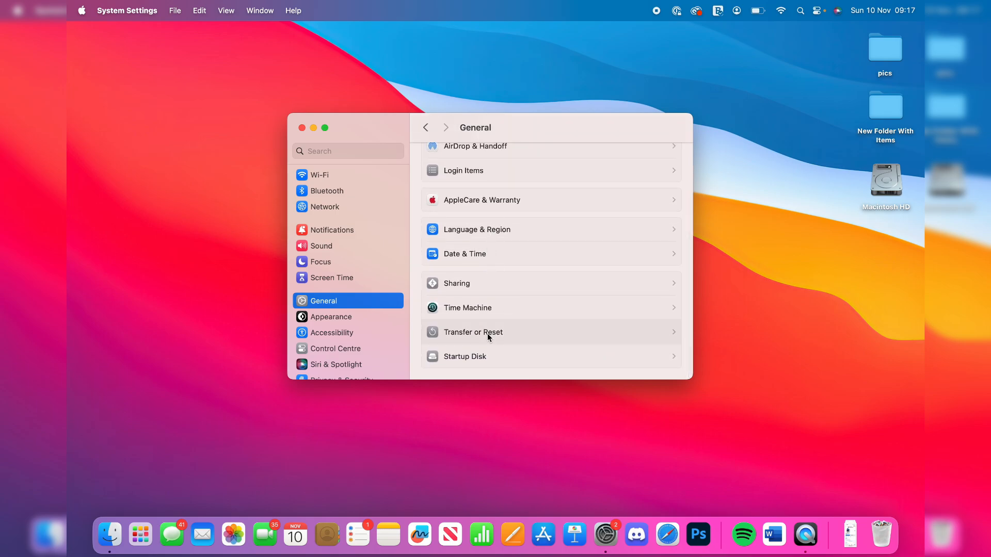
click(472, 331)
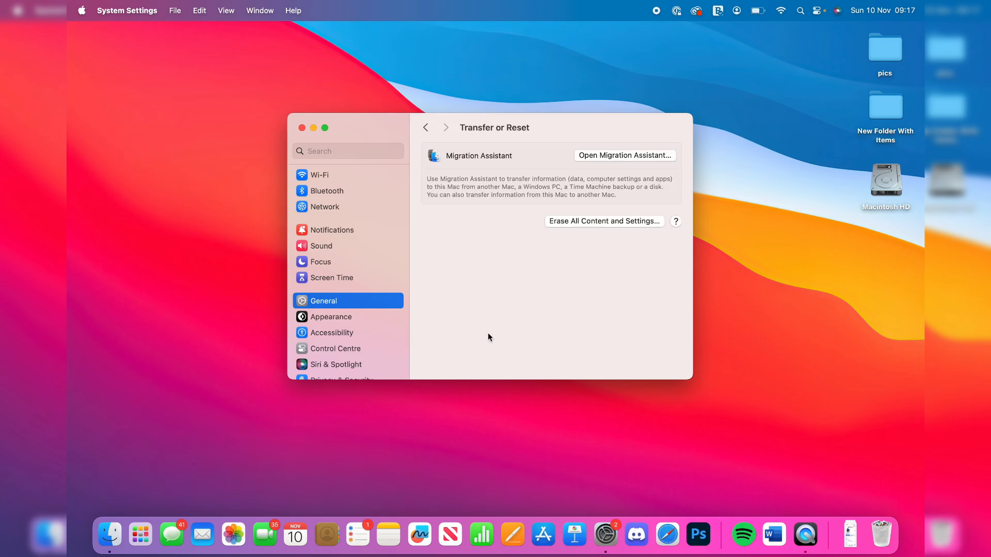
mouse_move(583, 227)
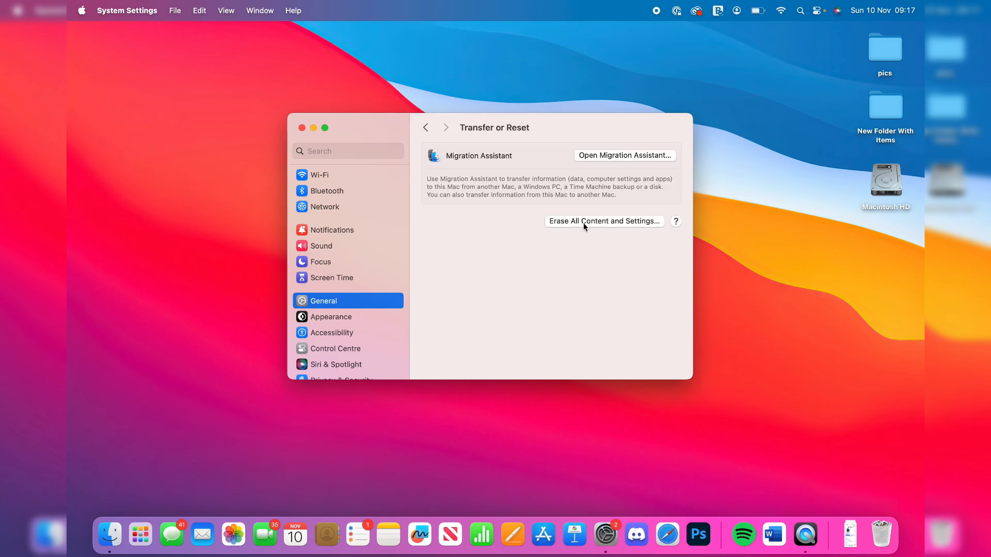
Start Erase All Content and Settings and unlock Erase Assistant with the administrator password
click(601, 220)
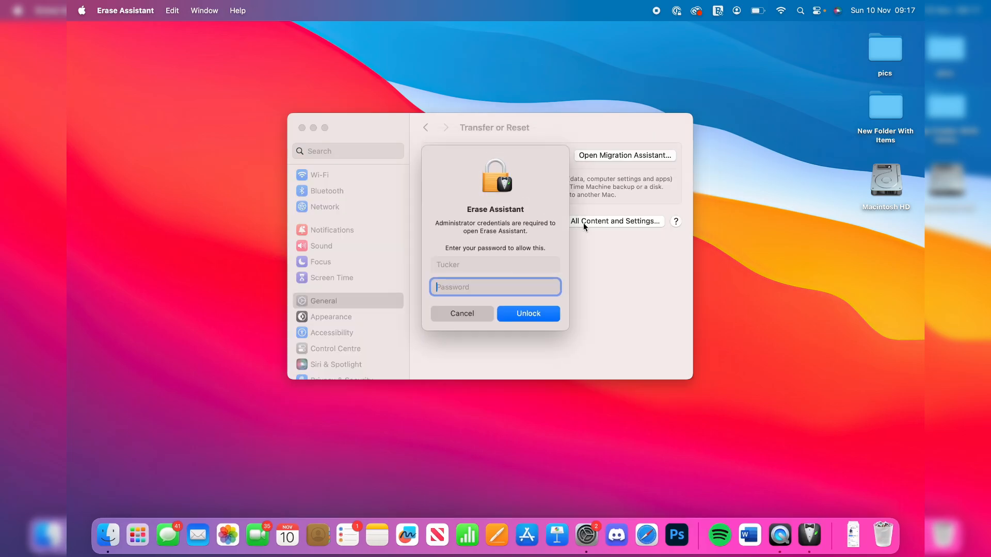
text(password)
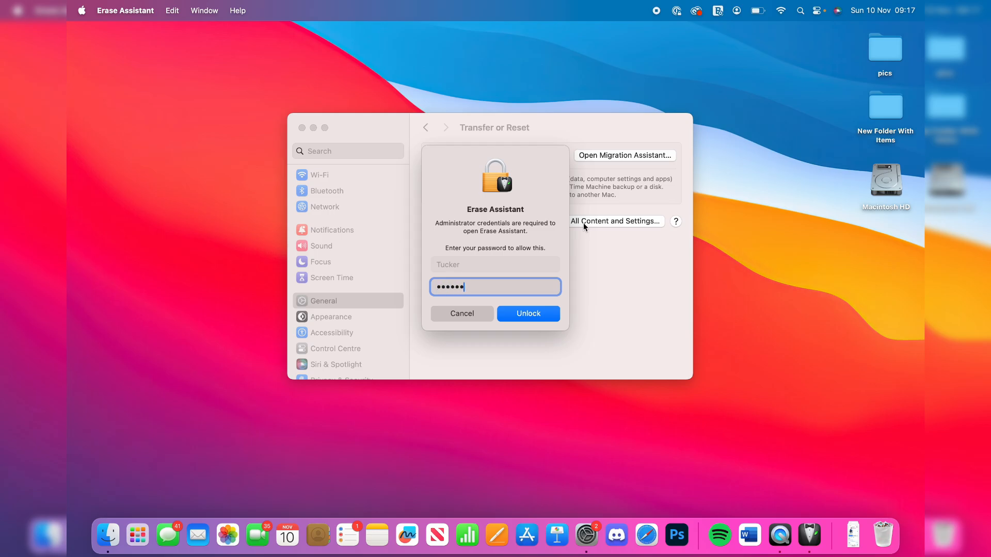
click(527, 314)
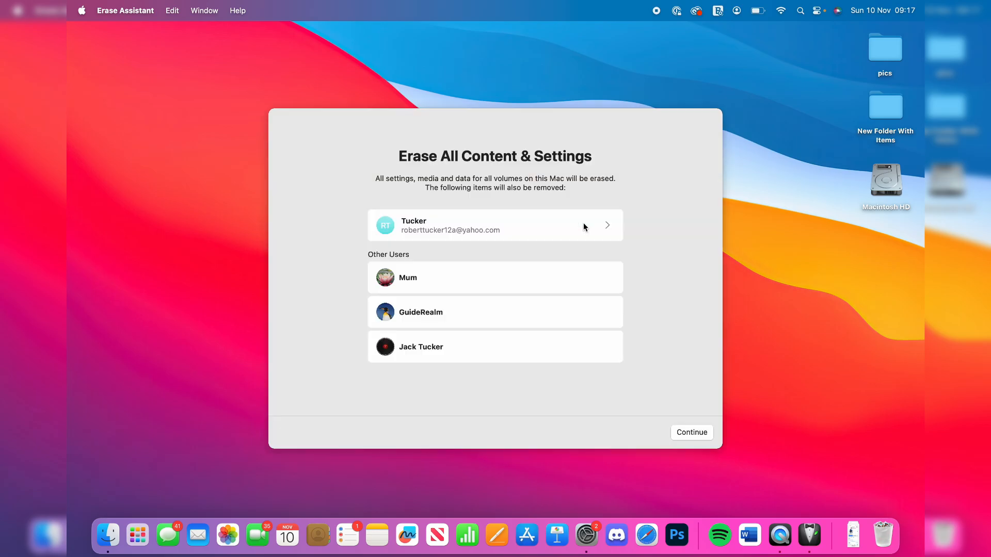
mouse_move(471, 188)
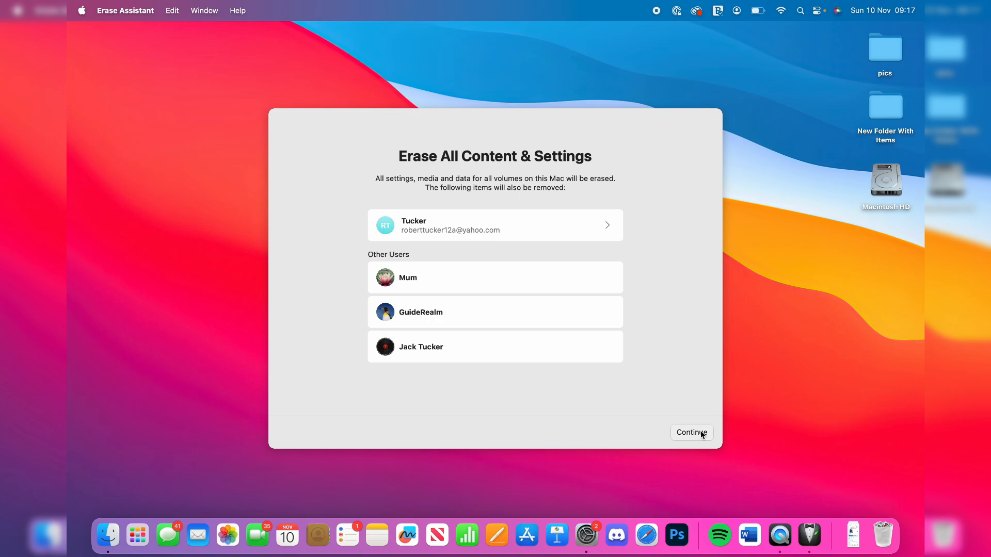
Continue past the removal summary to the Apple ID Sign Out password step
click(691, 432)
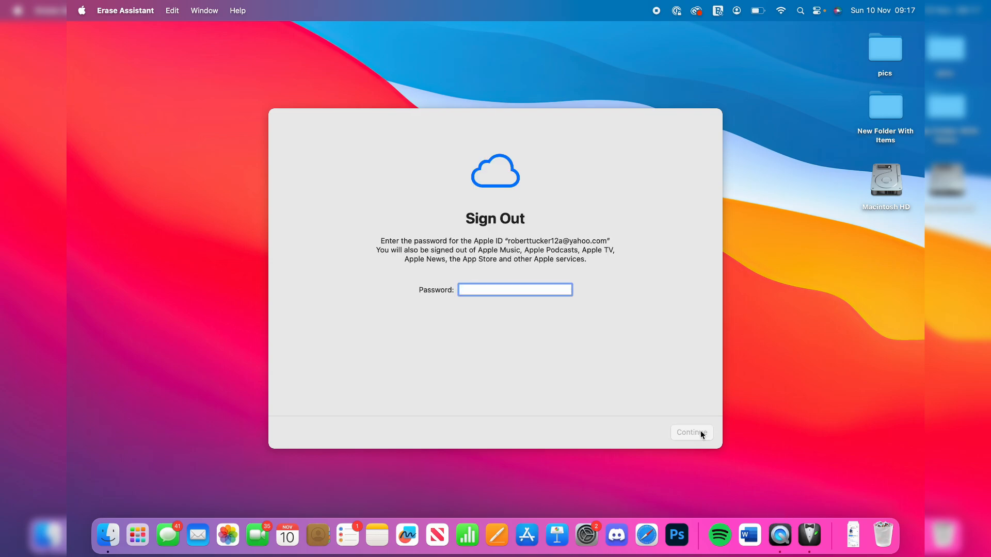